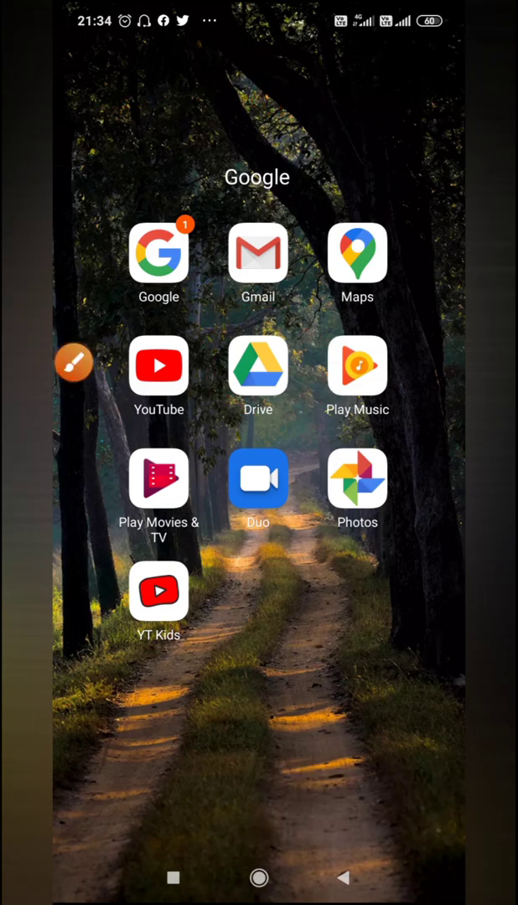
Step: Launch Google Drive and show the side panel with storage at 13.9 GB of 15 GB used
{"action": "left_click", "coordinate": [259, 365]}
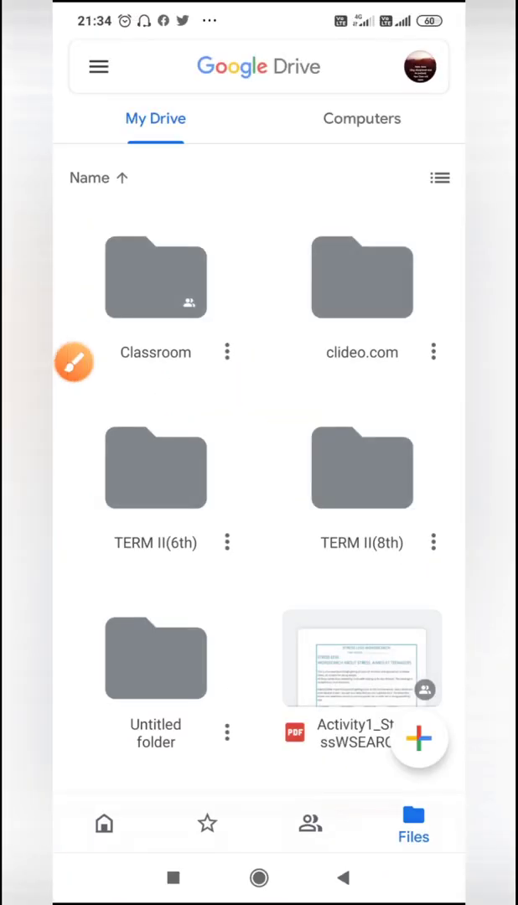
{"action": "left_click", "coordinate": [252, 67]}
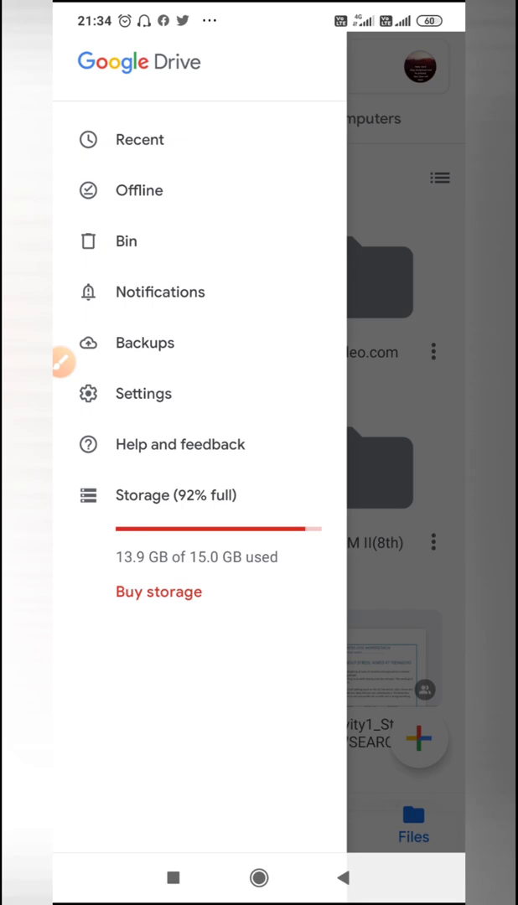
Step: Close the side panel and scroll down My Drive to the spreadsheets, PDFs and Contact Information form
{"action": "left_click", "coordinate": [141, 141]}
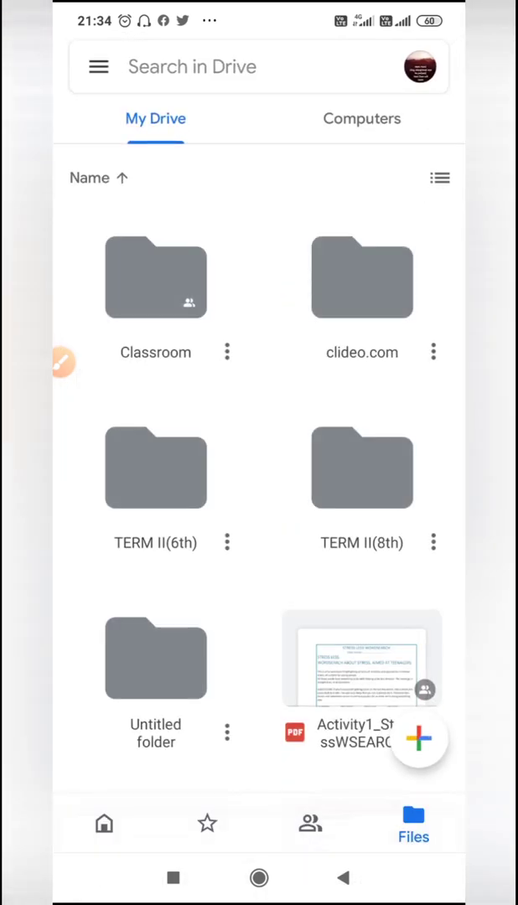
{"action": "left_click", "coordinate": [97, 67]}
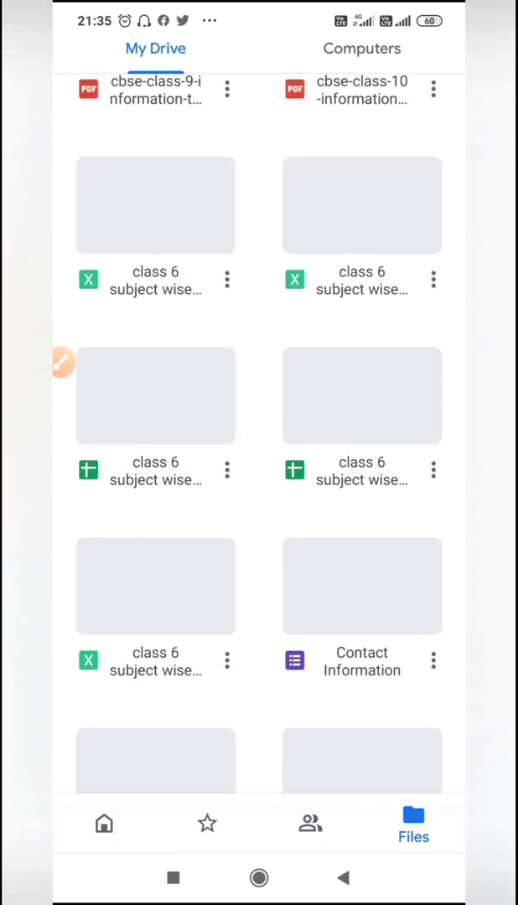
{"action": "scroll", "scroll_direction": "up", "scroll_amount": 3}
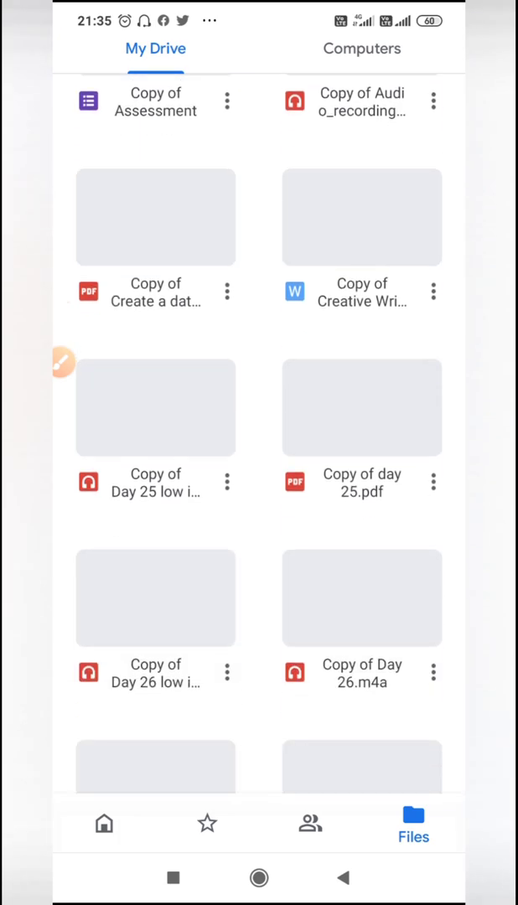
{"action": "scroll", "scroll_direction": "down", "scroll_amount": 3}
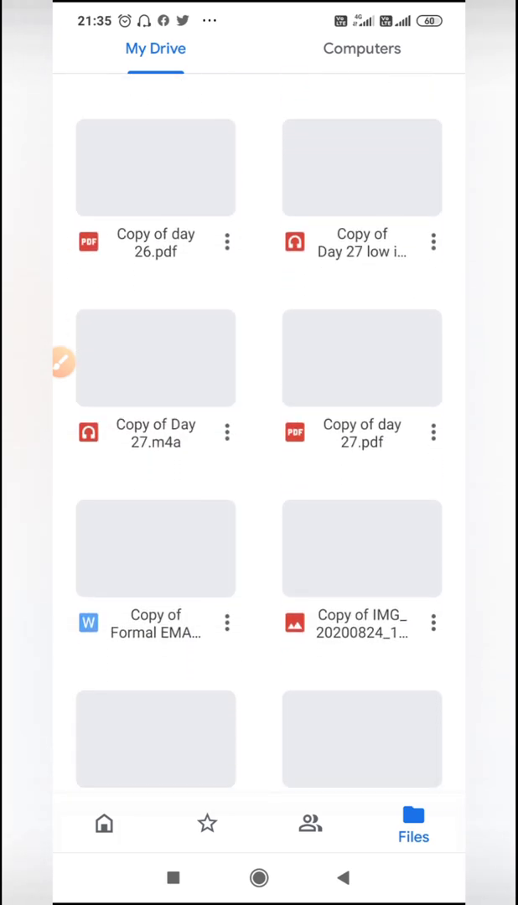
{"action": "scroll", "scroll_direction": "down", "scroll_amount": 3}
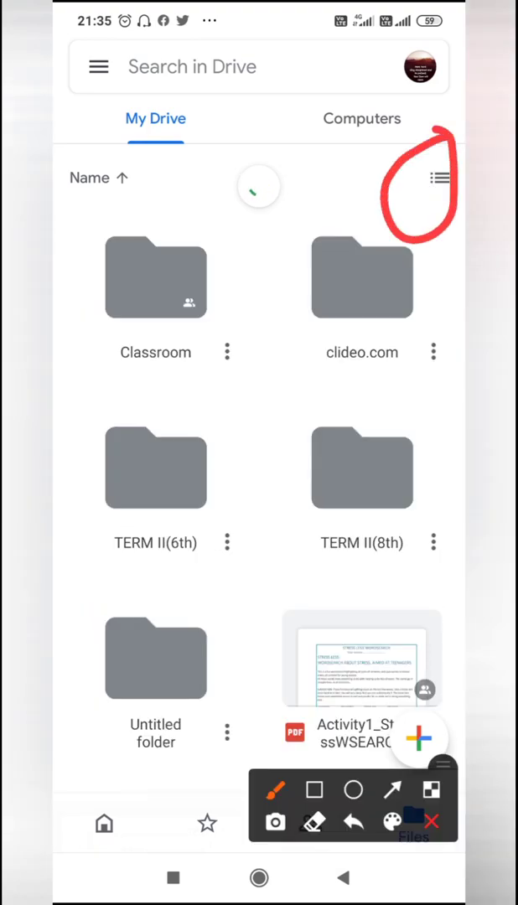
Step: Switch My Drive to list view and scroll down to Copy of Formal EMAIL WRITING.docx
{"action": "left_click", "coordinate": [440, 178]}
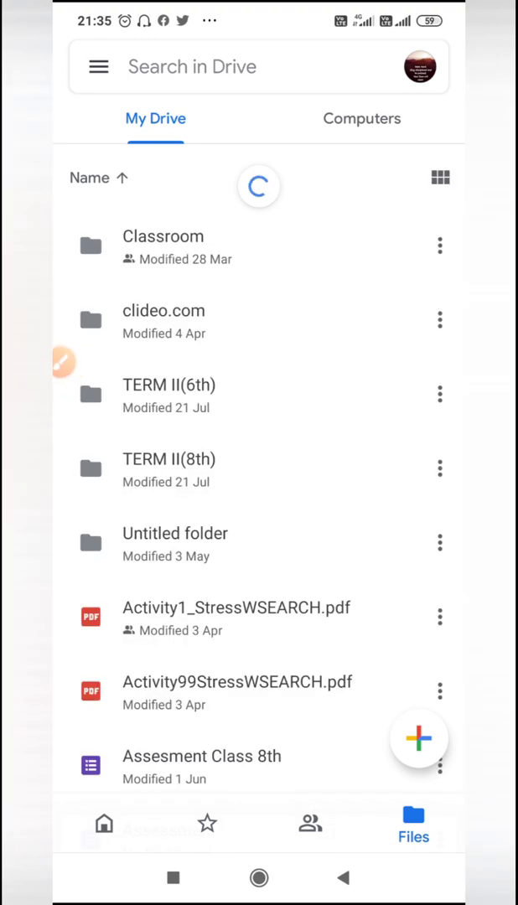
{"action": "left_click", "coordinate": [440, 177]}
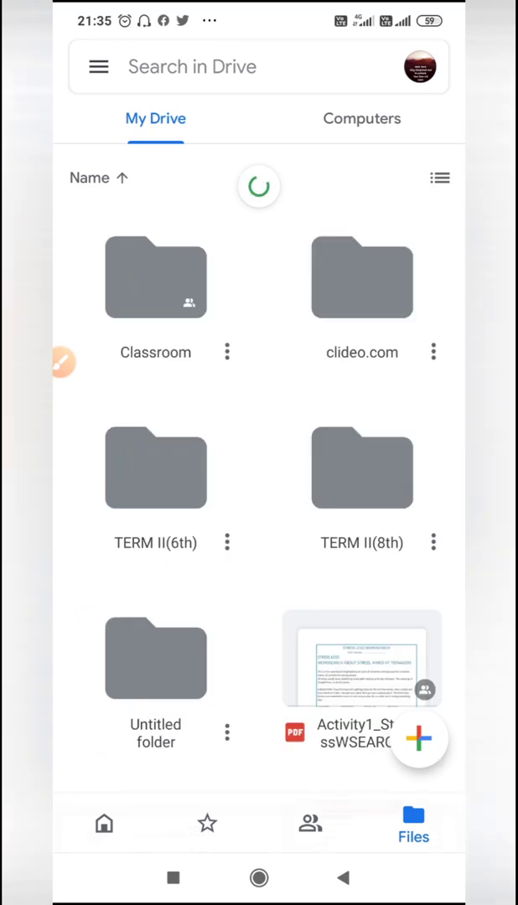
{"action": "left_click", "coordinate": [439, 178]}
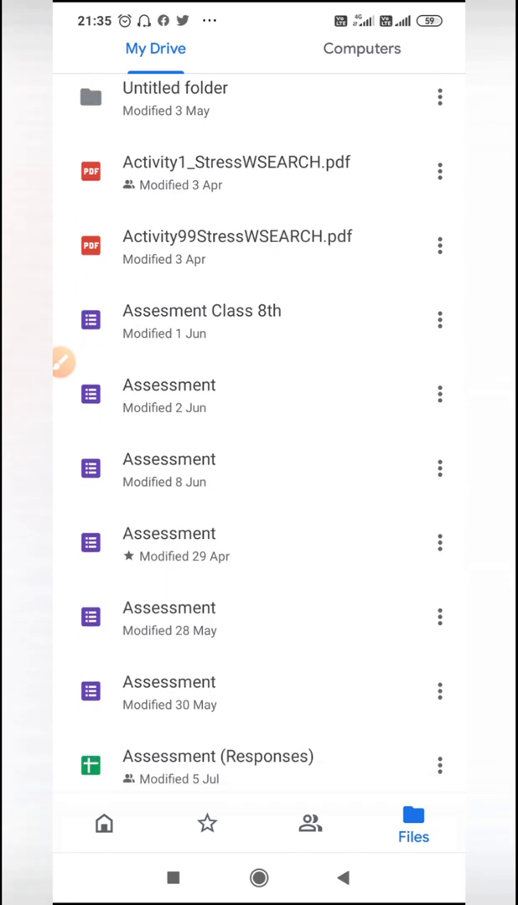
{"action": "scroll", "scroll_direction": "down", "scroll_amount": 3}
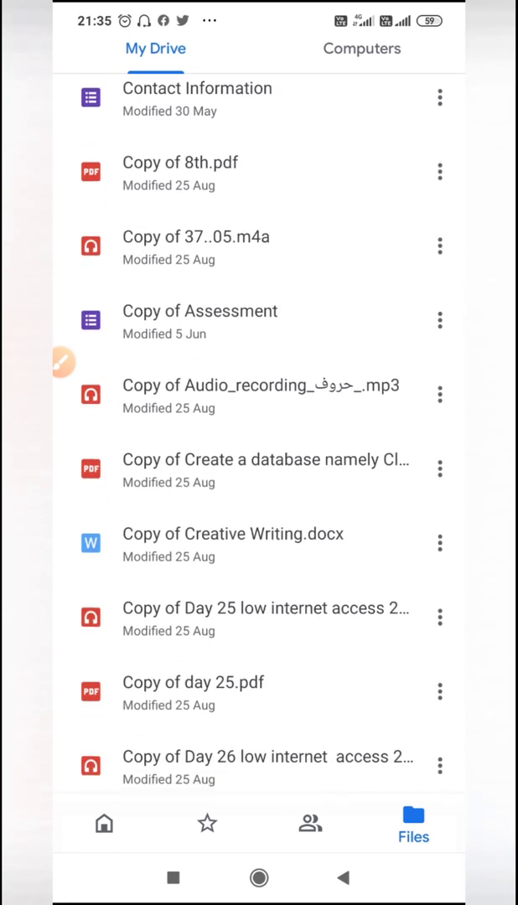
{"action": "scroll", "scroll_direction": "down", "scroll_amount": 3}
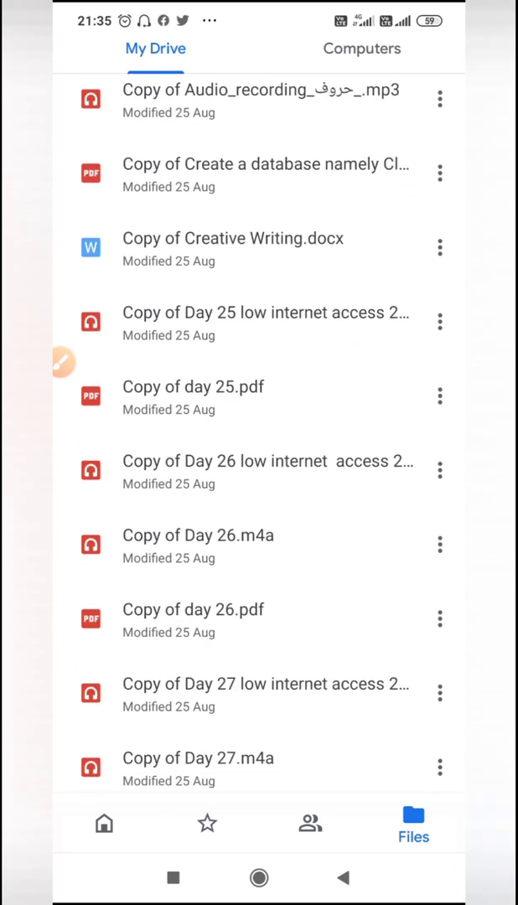
{"action": "scroll", "scroll_direction": "down", "scroll_amount": 3}
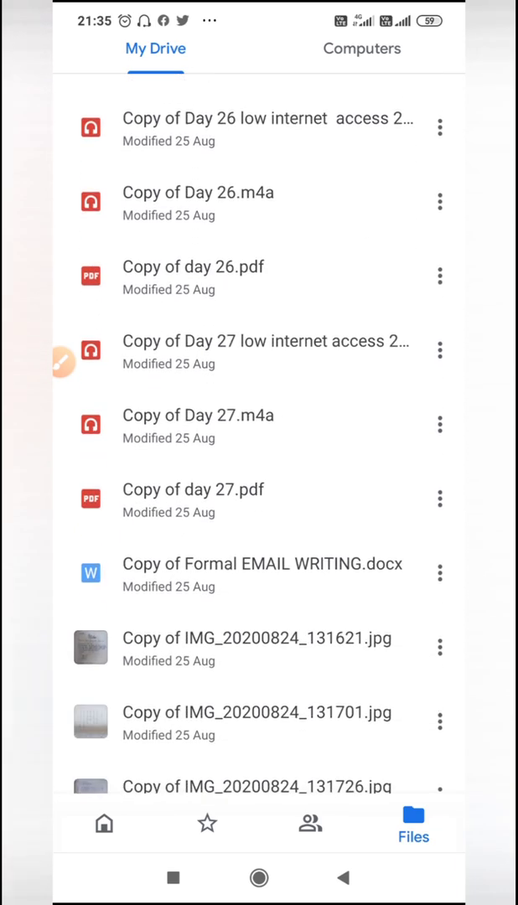
{"action": "scroll", "scroll_direction": "down", "scroll_amount": 3}
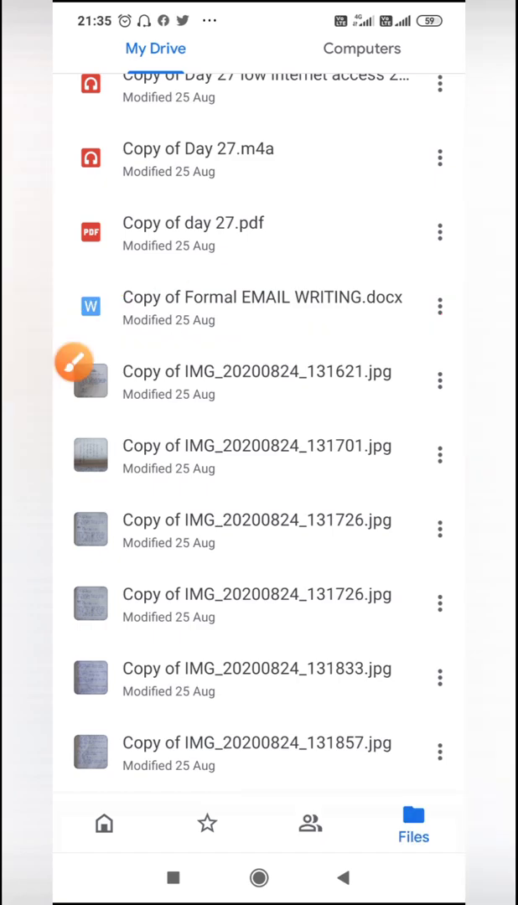
Step: Remove Copy of Formal EMAIL WRITING.docx from My Drive via its options sheet
{"action": "left_click", "coordinate": [439, 305]}
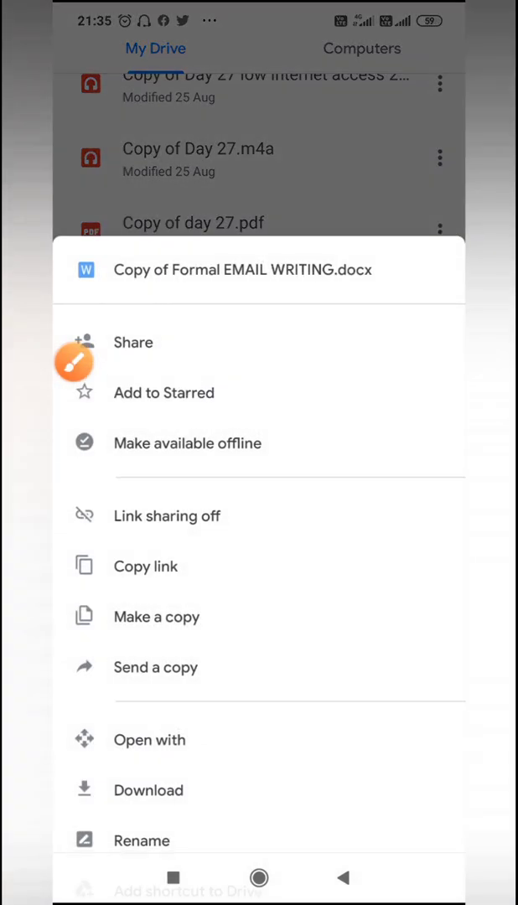
{"action": "scroll", "scroll_direction": "up", "scroll_amount": 3}
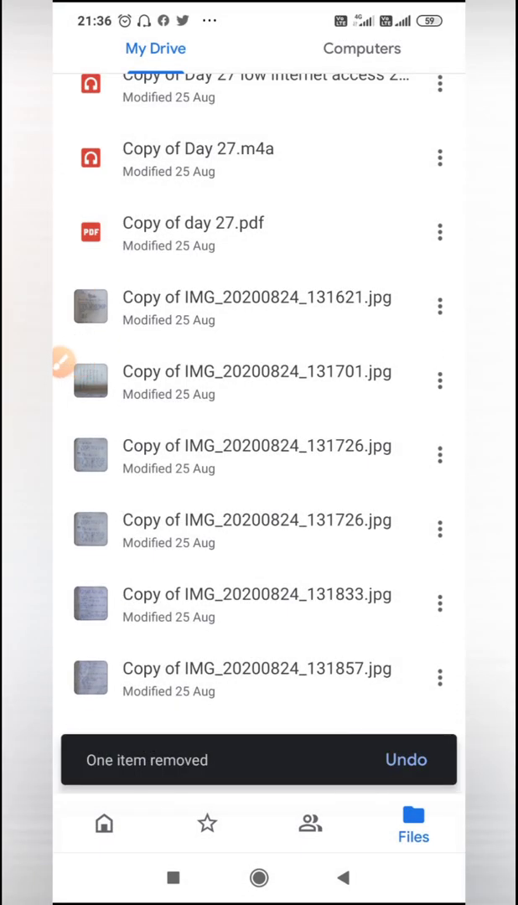
Step: Reopen Drive from the home screen and go to the Bin listing the removed docx
{"action": "left_click", "coordinate": [258, 879]}
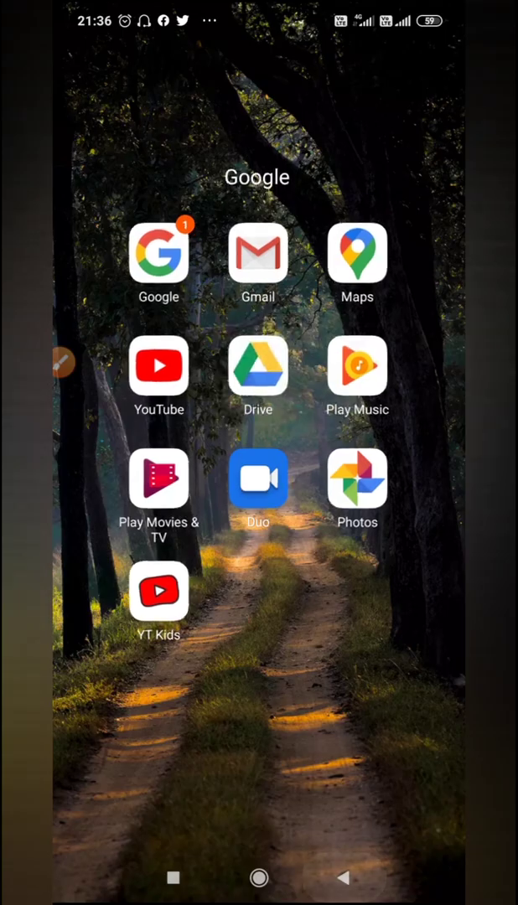
{"action": "left_click", "coordinate": [258, 366]}
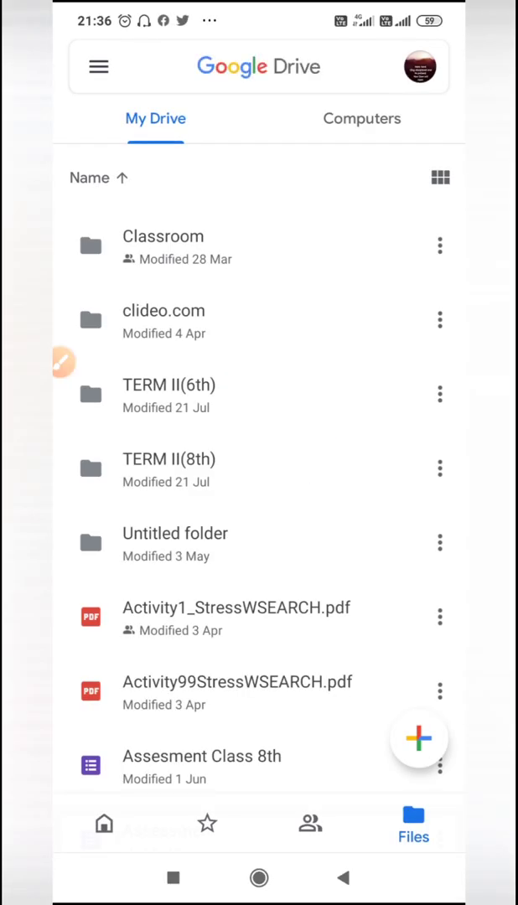
{"action": "left_click", "coordinate": [97, 67]}
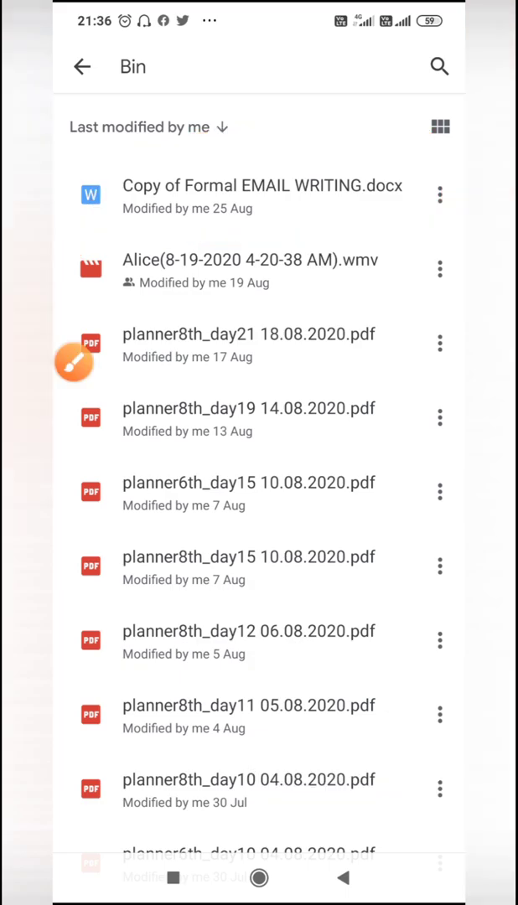
Step: Delete Copy of Formal EMAIL WRITING.docx forever from the Bin and confirm
{"action": "left_click", "coordinate": [440, 194]}
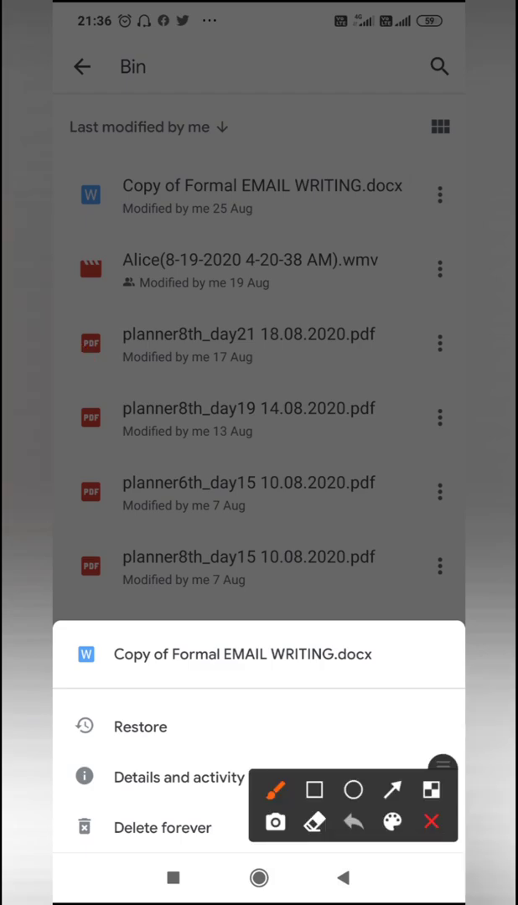
{"action": "left_click_drag", "start_coordinate": [98, 751], "coordinate": [238, 753]}
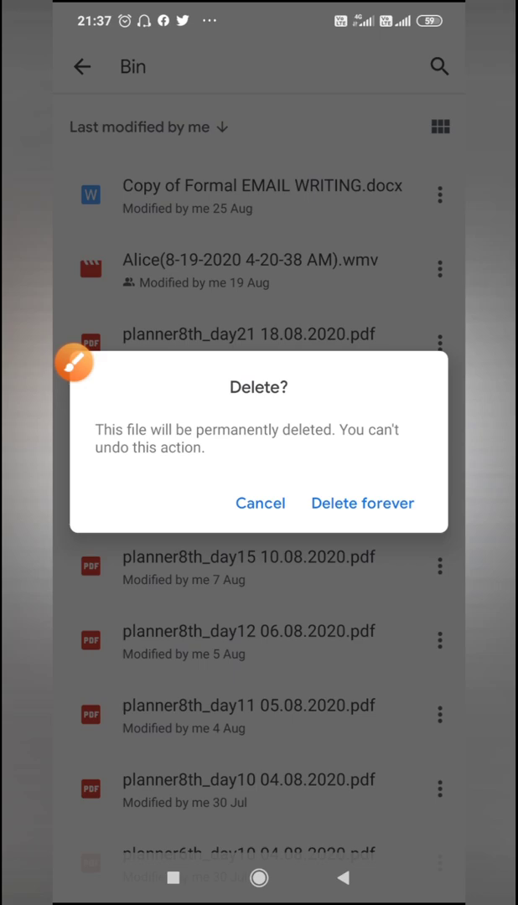
{"action": "left_click", "coordinate": [362, 503]}
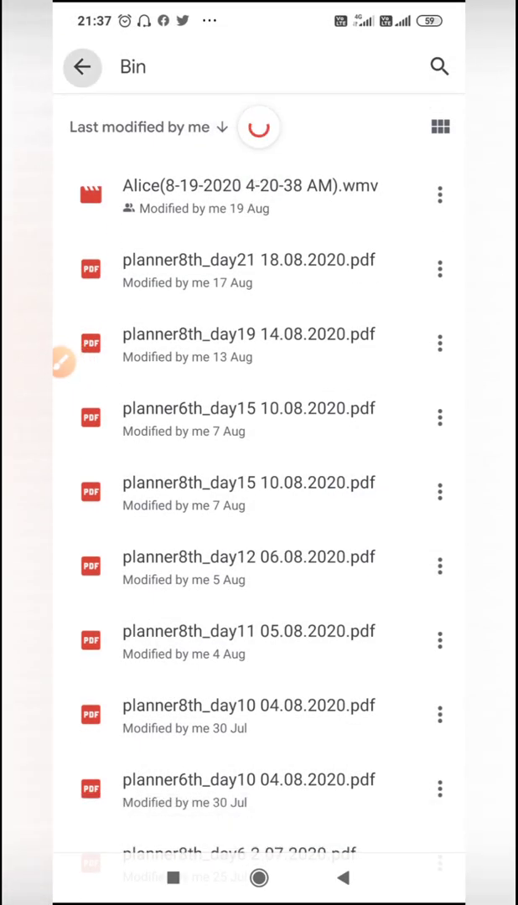
Step: Return to My Drive, reopen Drive and show the side panel with storage still 13.9 GB of 15 GB
{"action": "left_click", "coordinate": [80, 67]}
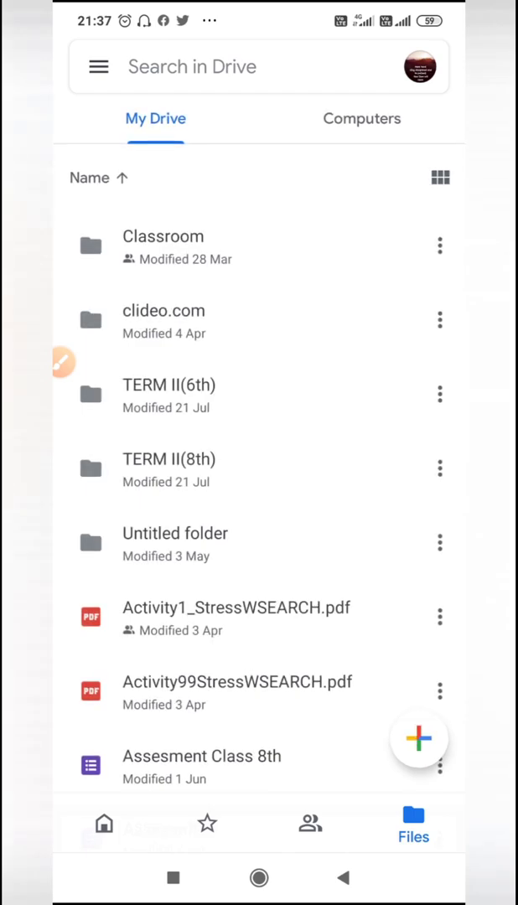
{"action": "left_click", "coordinate": [98, 67]}
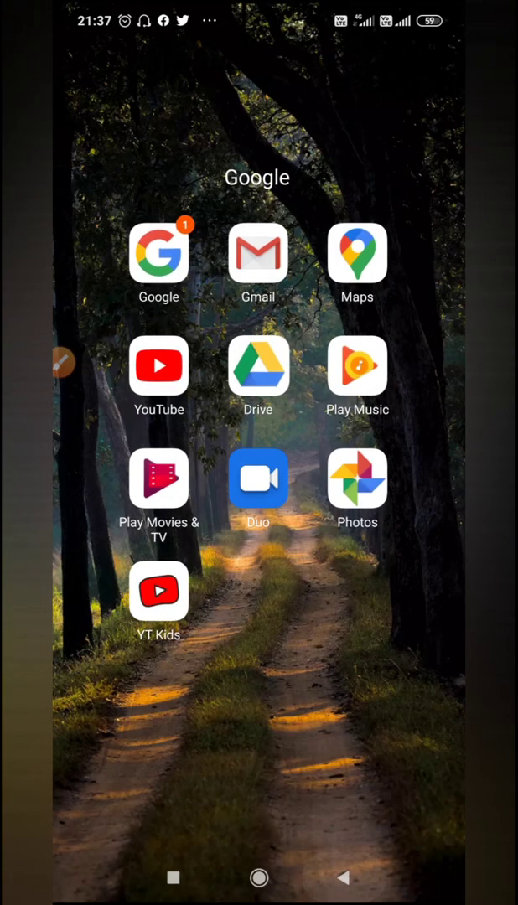
{"action": "left_click", "coordinate": [259, 366]}
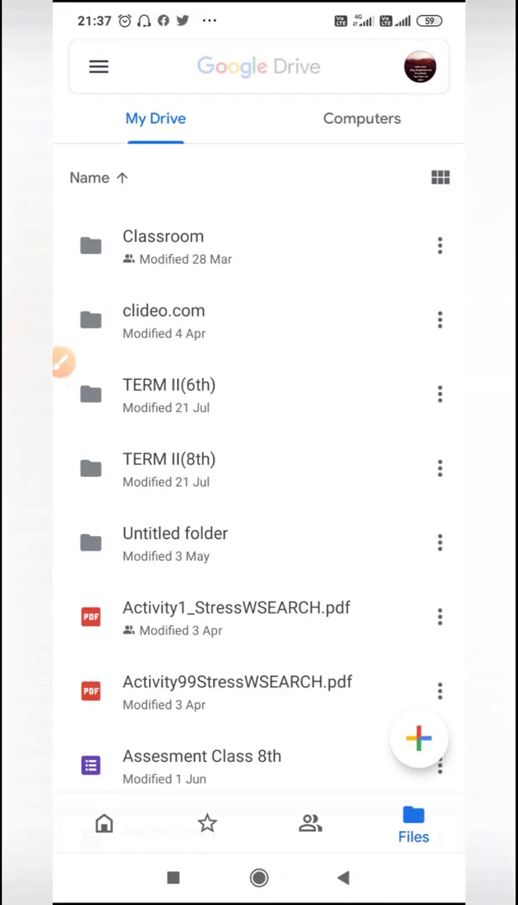
{"action": "left_click", "coordinate": [251, 67]}
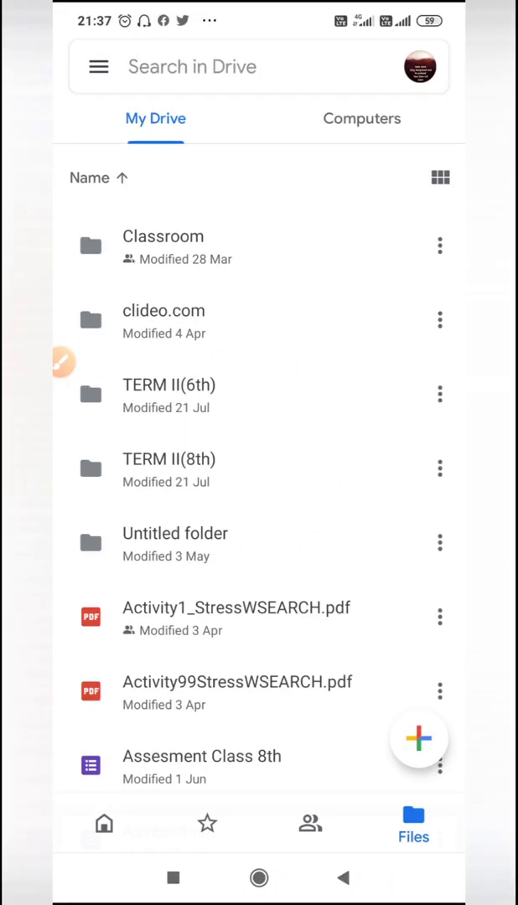
{"action": "left_click", "coordinate": [98, 67]}
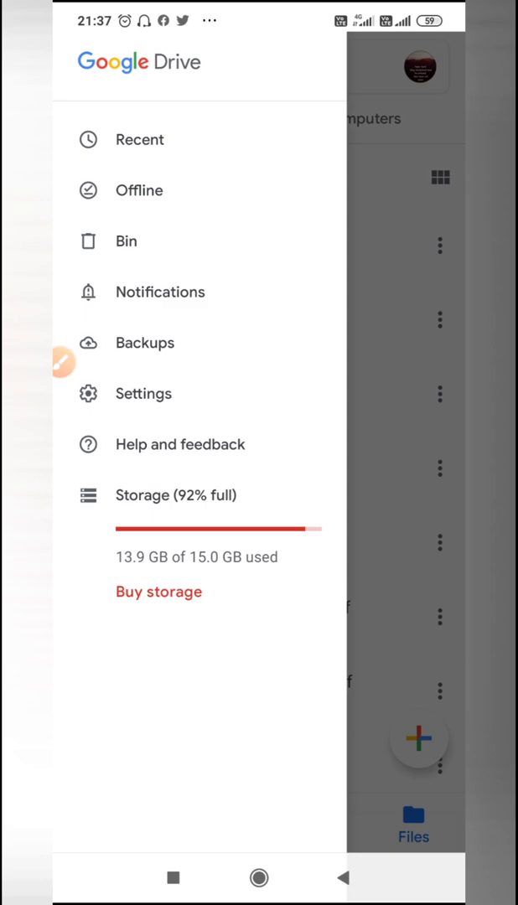